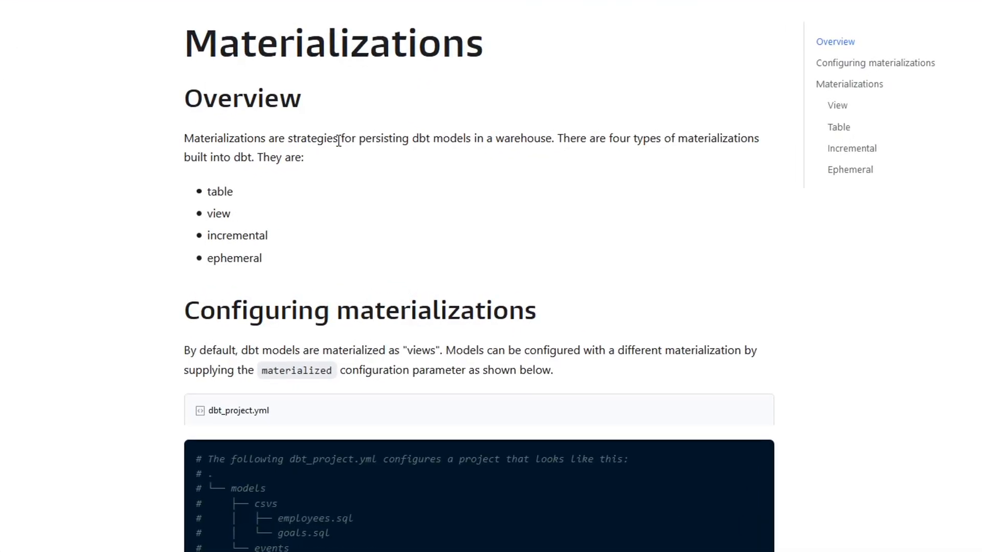
Read the Materializations page from the overview down through the view, table, incremental and ephemeral sections
{"action": "left_click_drag", "start_coordinate": [426, 138], "coordinate": [493, 139]}
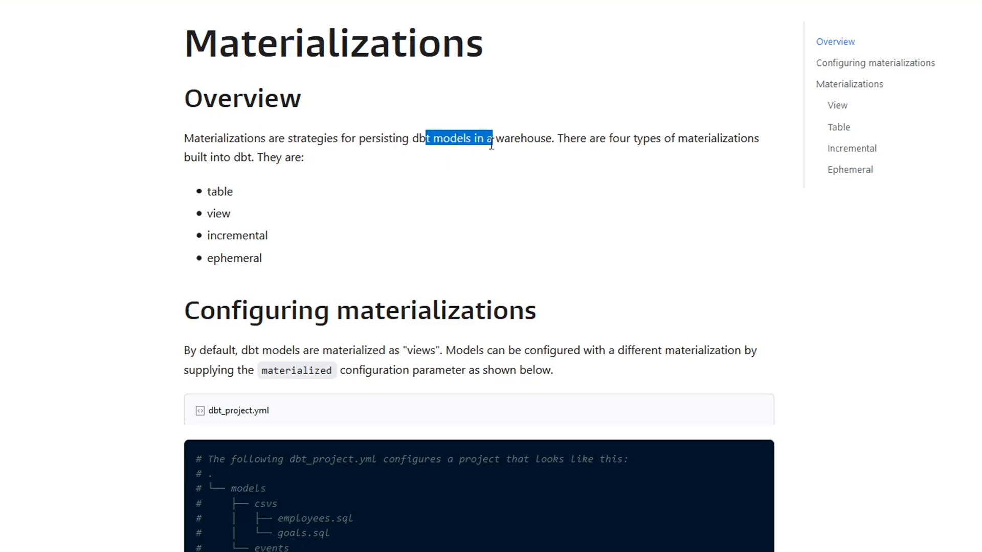
{"action": "left_click", "coordinate": [490, 139]}
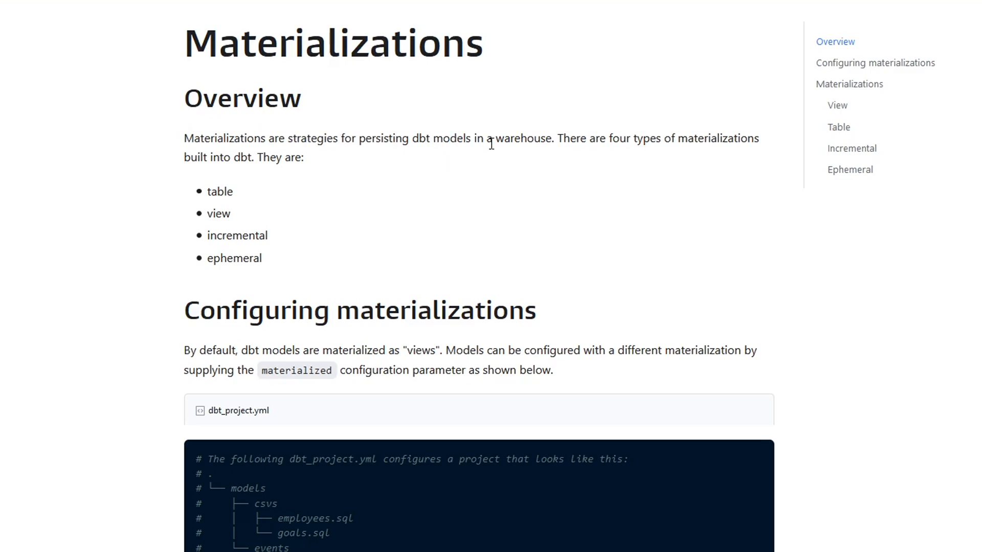
{"action": "scroll", "scroll_direction": "down", "scroll_amount": 3}
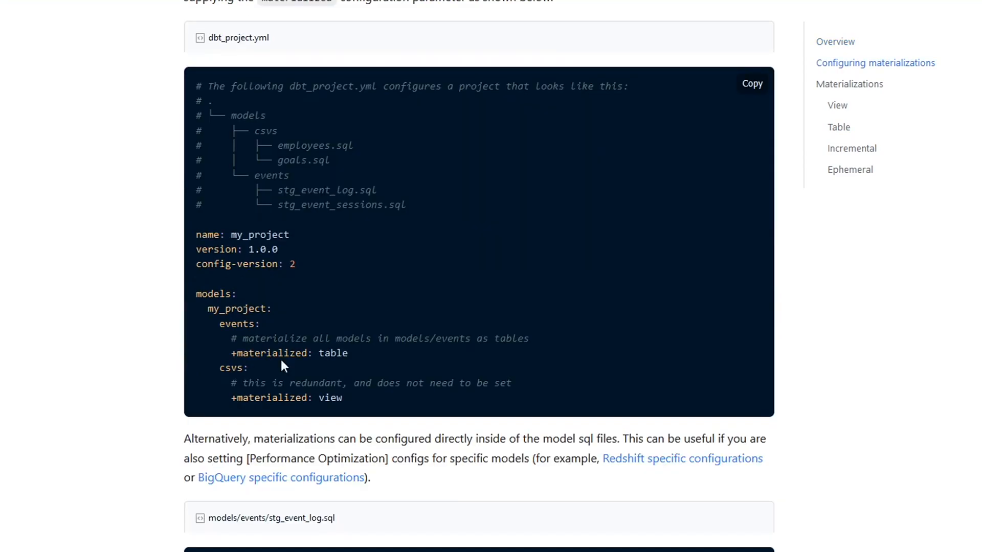
{"action": "scroll", "scroll_direction": "down", "scroll_amount": 3}
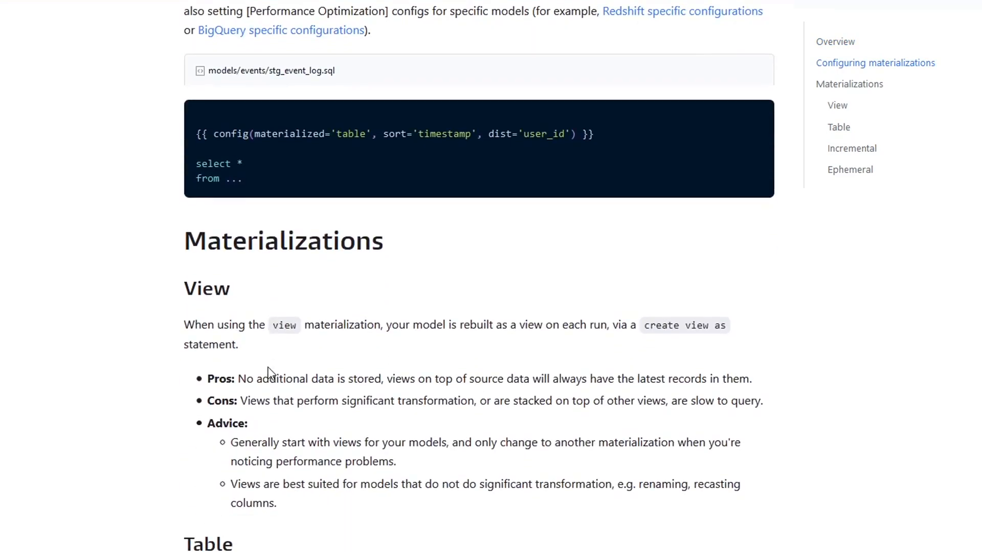
{"action": "scroll", "scroll_direction": "down", "scroll_amount": 3}
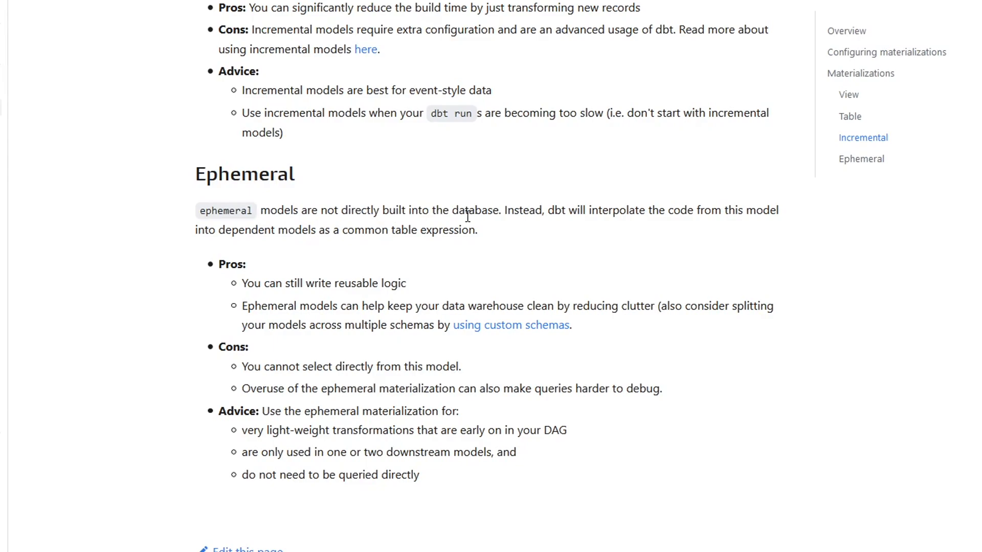
{"action": "mouse_move", "coordinate": [489, 234]}
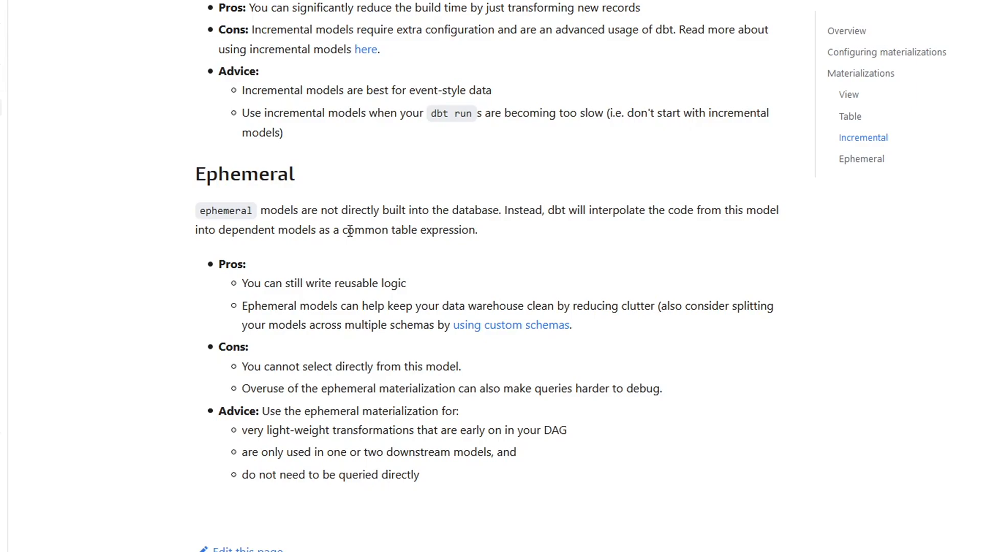
{"action": "mouse_move", "coordinate": [530, 374]}
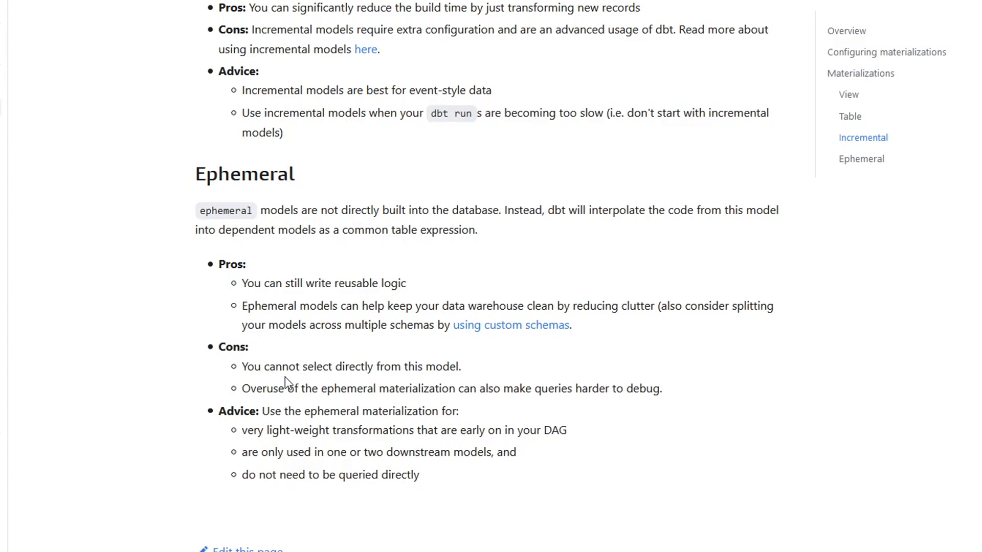
{"action": "mouse_move", "coordinate": [487, 270]}
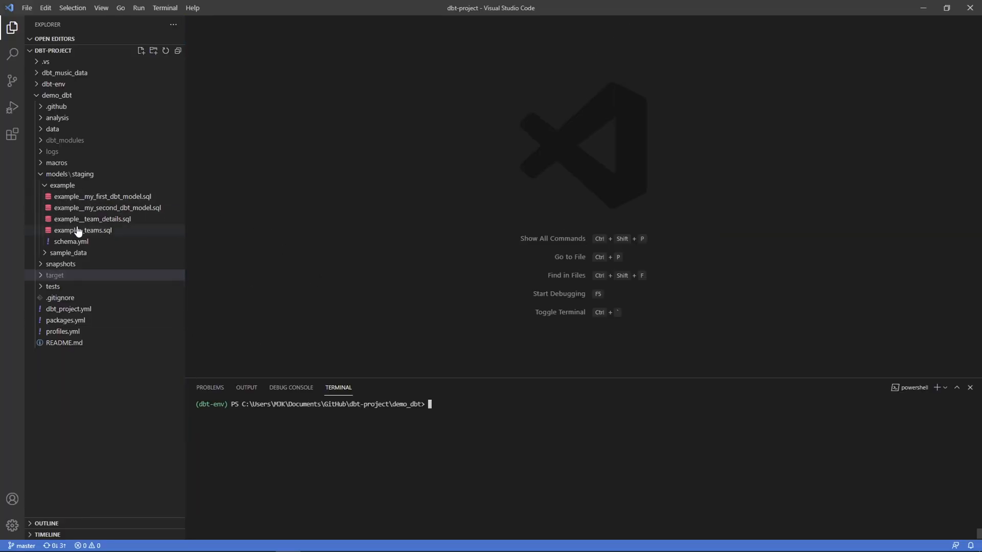
Add {{ config(materialized="ephemeral") }} atop example__teams.sql and run dbt for it
{"action": "double_click", "coordinate": [83, 229]}
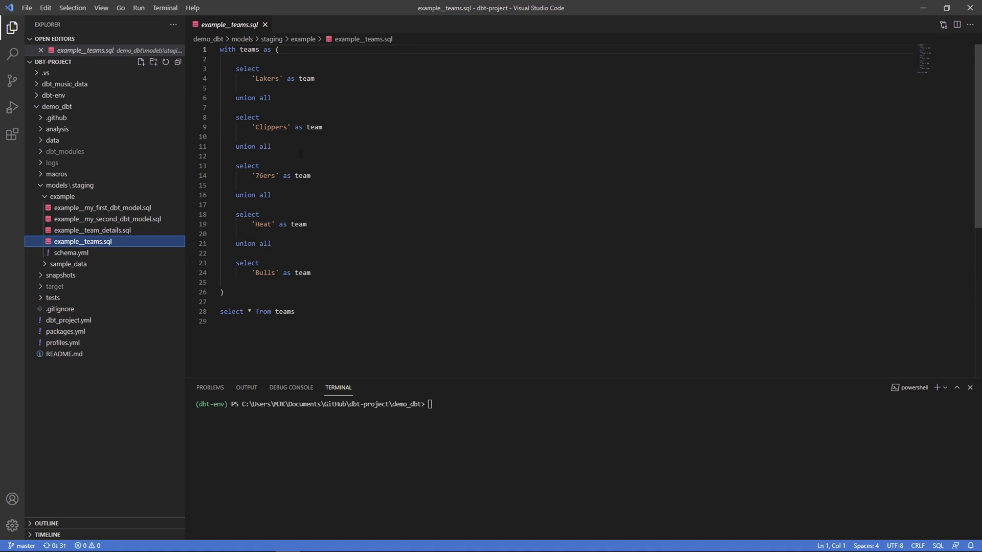
{"action": "mouse_move", "coordinate": [83, 241]}
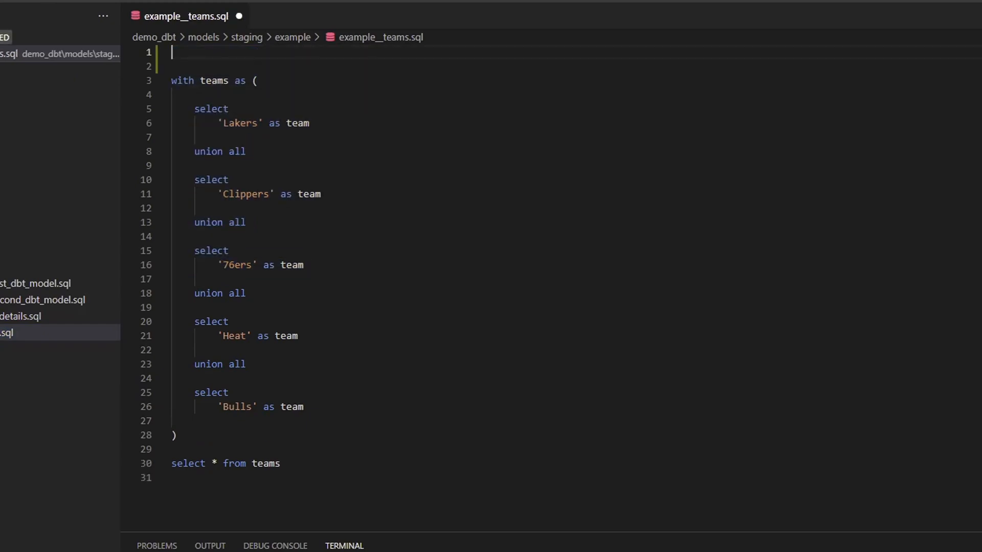
{"action": "type", "text": "{{ config("}
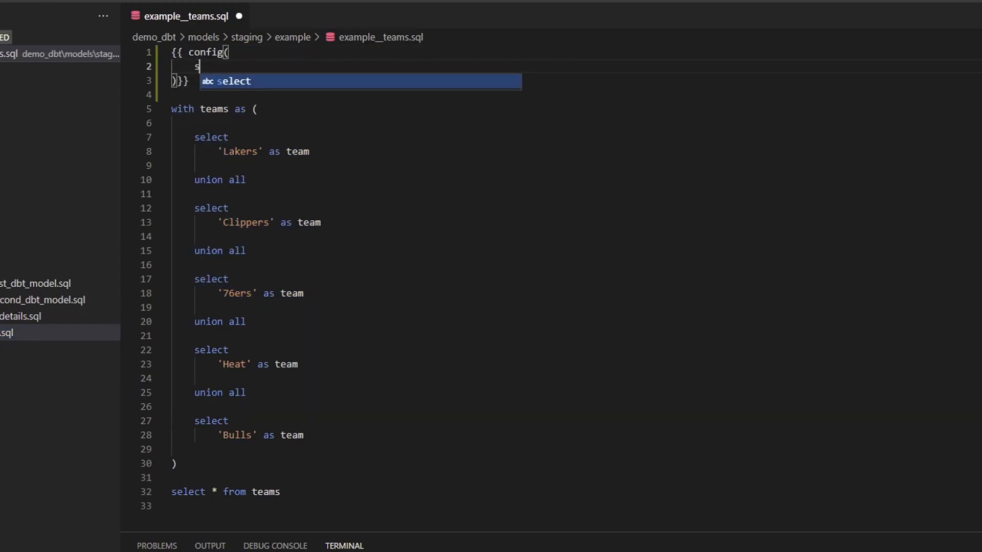
{"action": "type", "text": "materialized=\"ephemeral"}
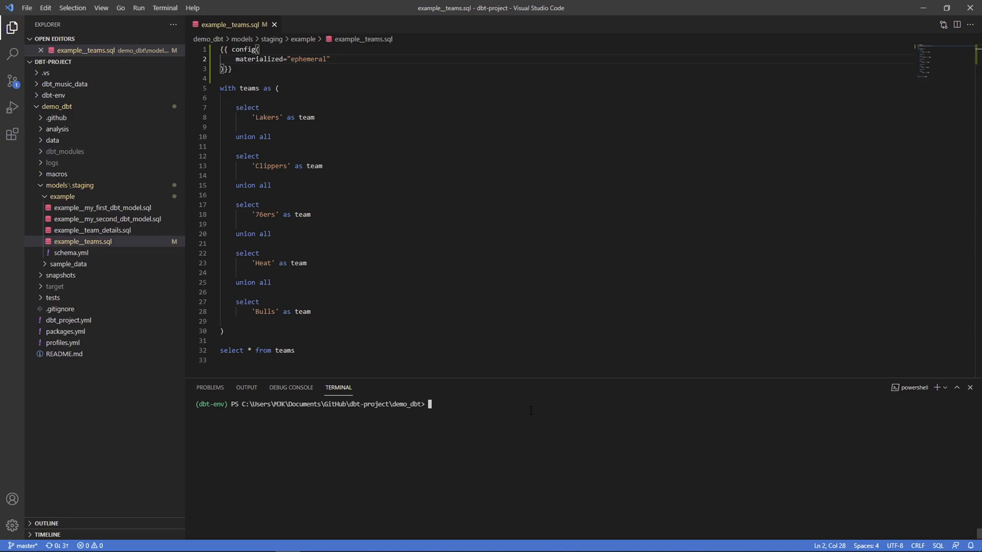
{"action": "type", "text": "dbt run -m example__teams"}
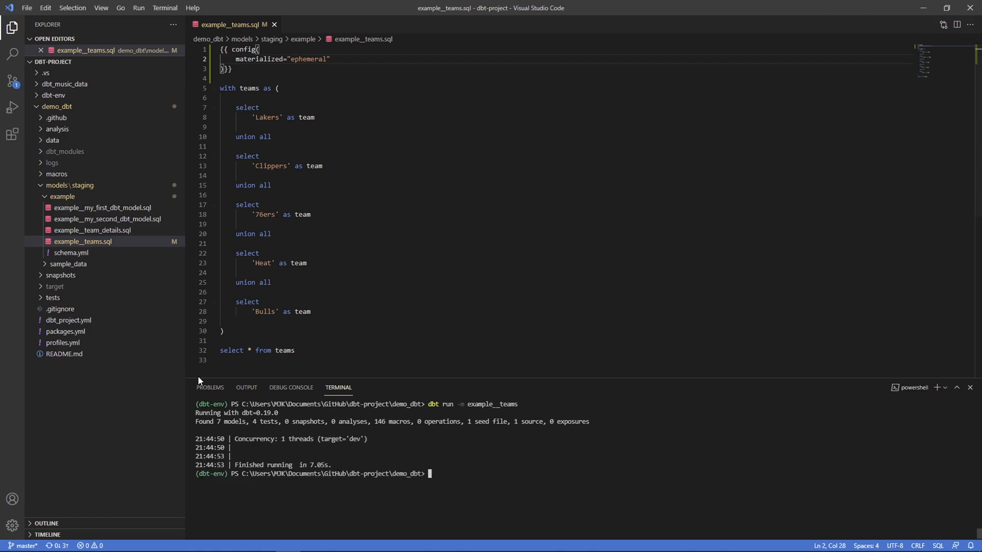
{"action": "mouse_move", "coordinate": [329, 281]}
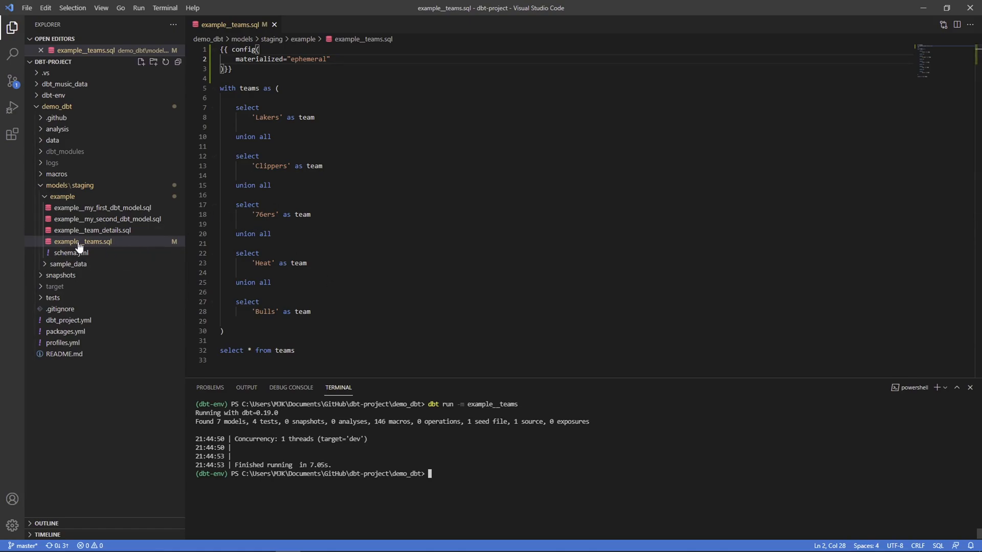
{"action": "mouse_move", "coordinate": [107, 241]}
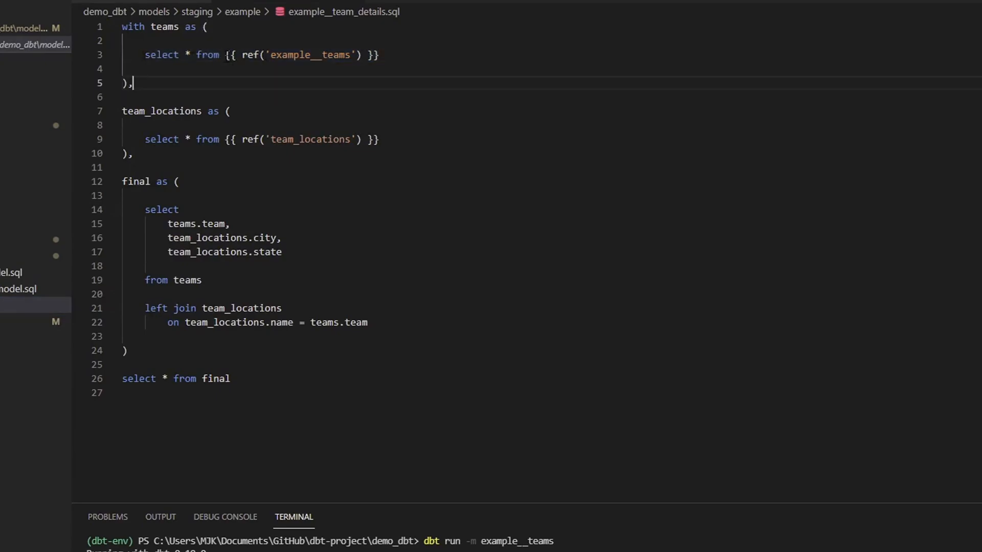
Run dbt for example__team_details, creating staging.example__team_details with PASS=1
{"action": "left_click_drag", "start_coordinate": [226, 55], "coordinate": [379, 55]}
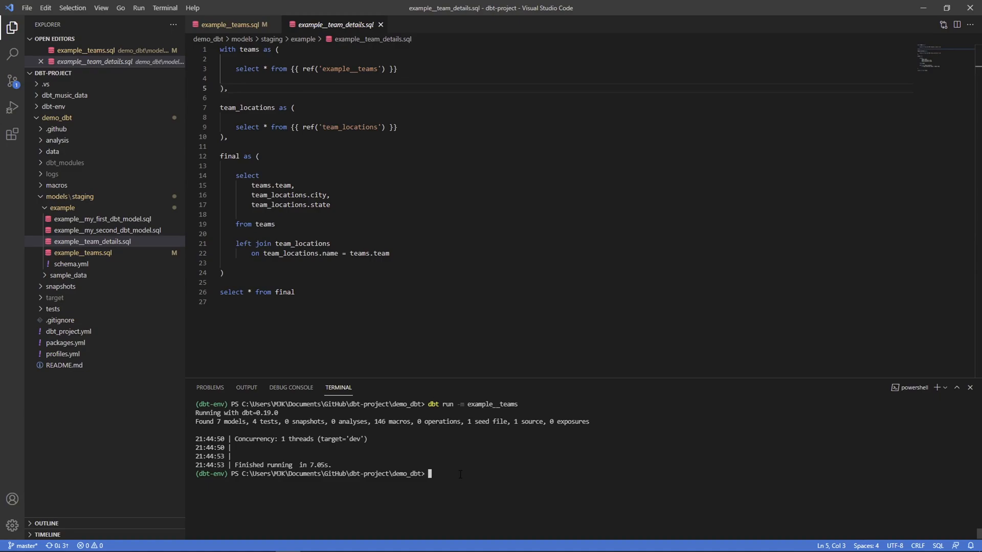
{"action": "type", "text": "dbt run -m example__team_details"}
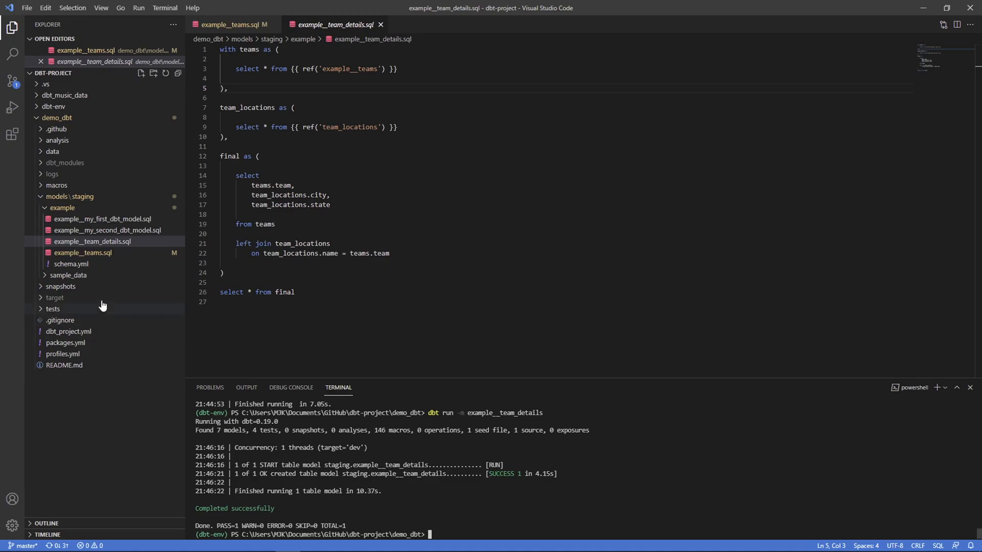
Open the compiled target/run example__team_details.sql showing the __dbt__cte__example__teams CTE
{"action": "left_click", "coordinate": [55, 298]}
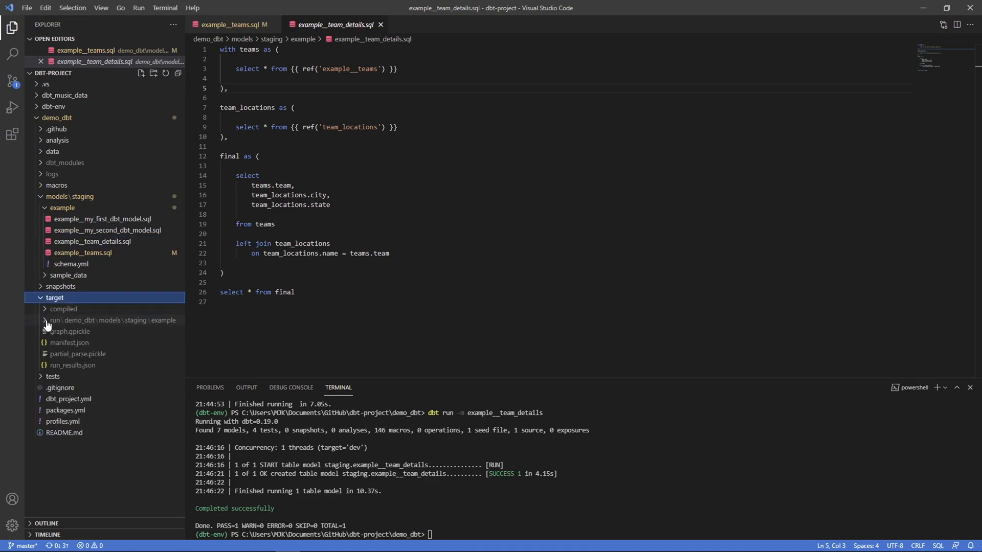
{"action": "left_click", "coordinate": [114, 320]}
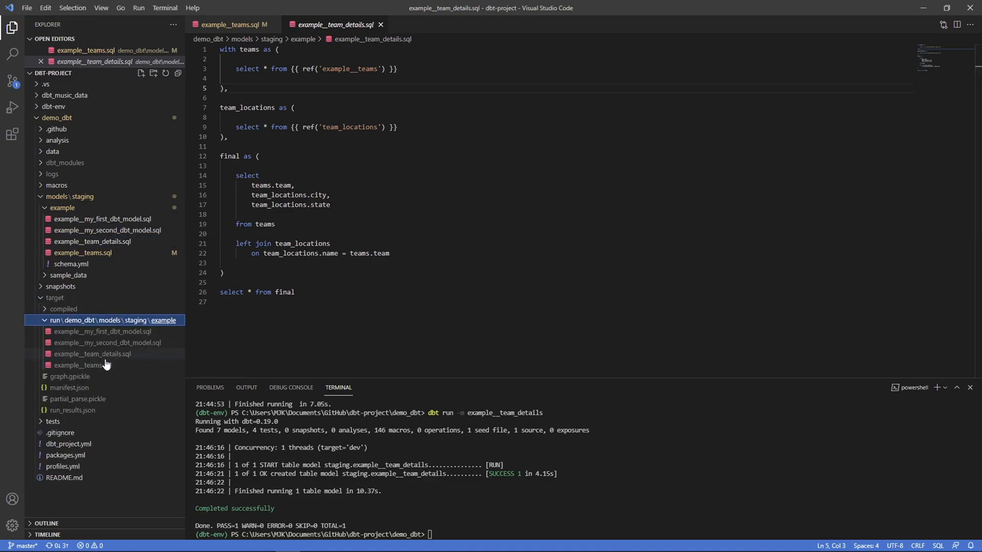
{"action": "left_click", "coordinate": [93, 353]}
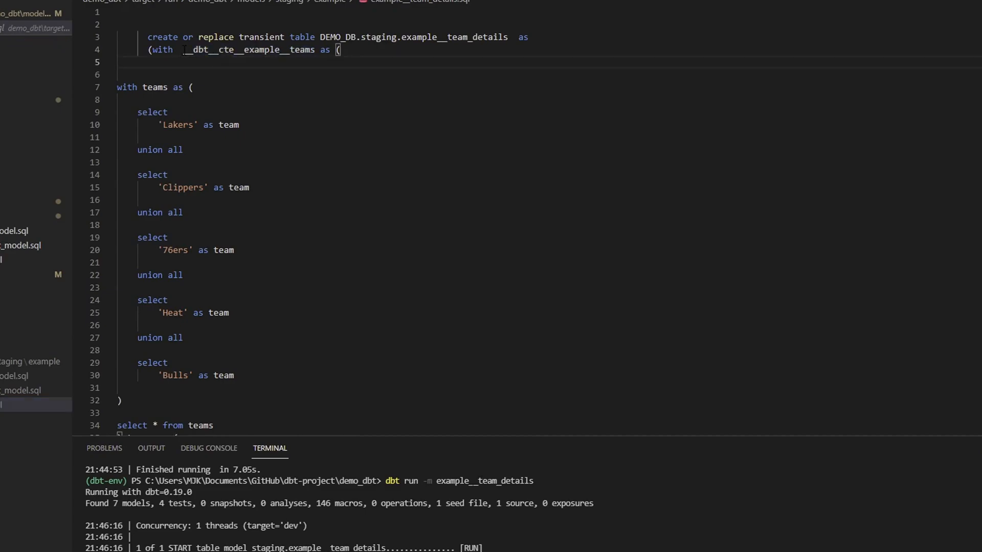
{"action": "double_click", "coordinate": [213, 50]}
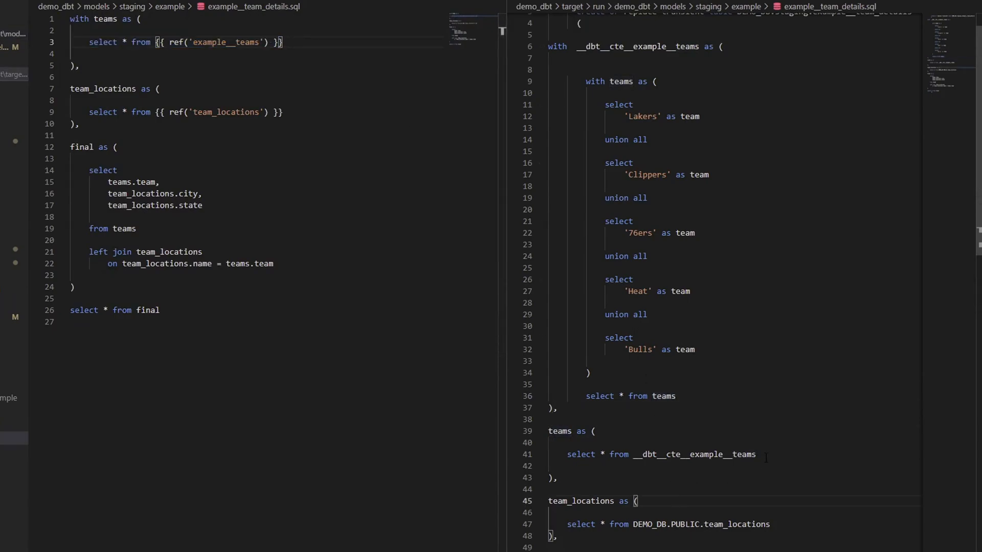
Place example__team_details.sql source beside its compiled run SQL in a split editor
{"action": "double_click", "coordinate": [695, 454]}
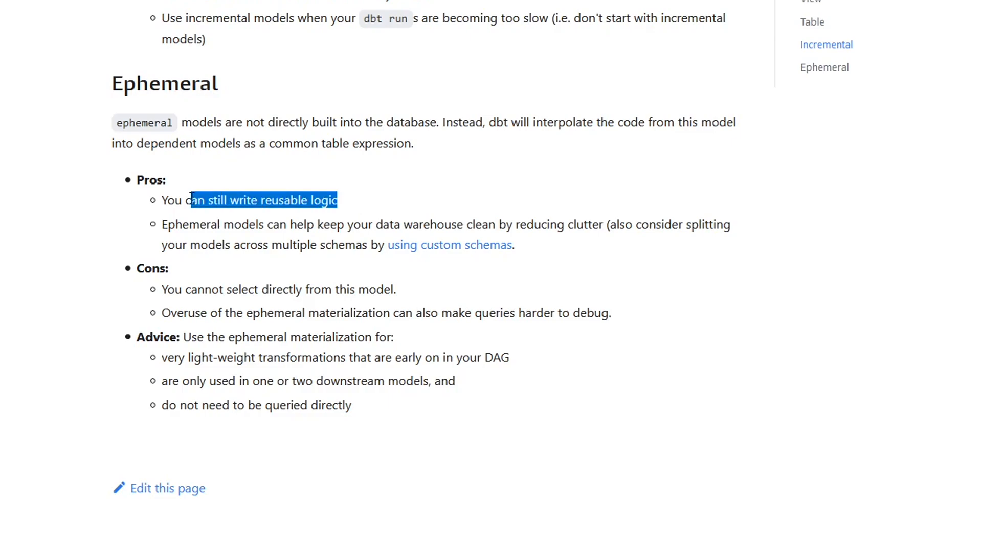
Show the Ephemeral section's pros, cons and advice on the dbt Materializations page
{"action": "left_click", "coordinate": [230, 201]}
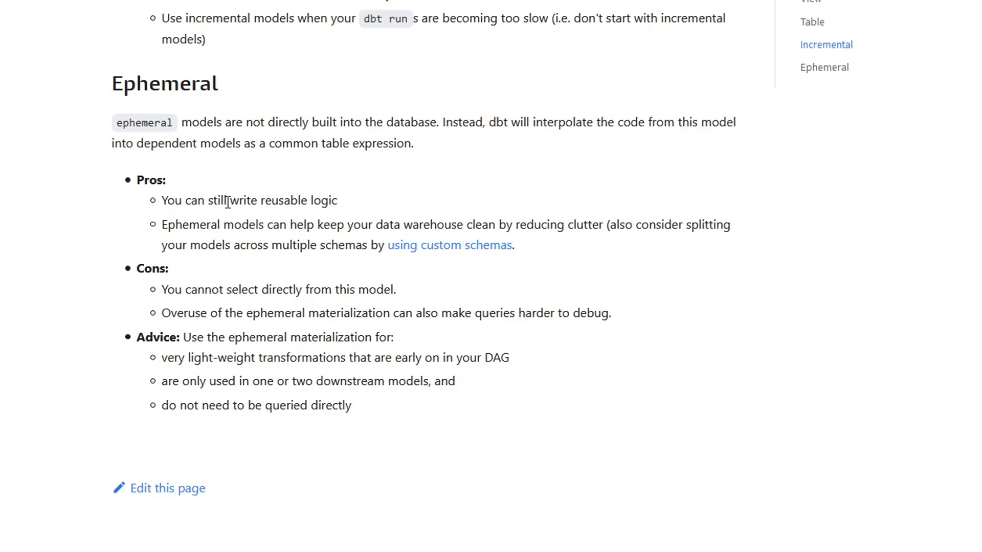
{"action": "mouse_move", "coordinate": [431, 230]}
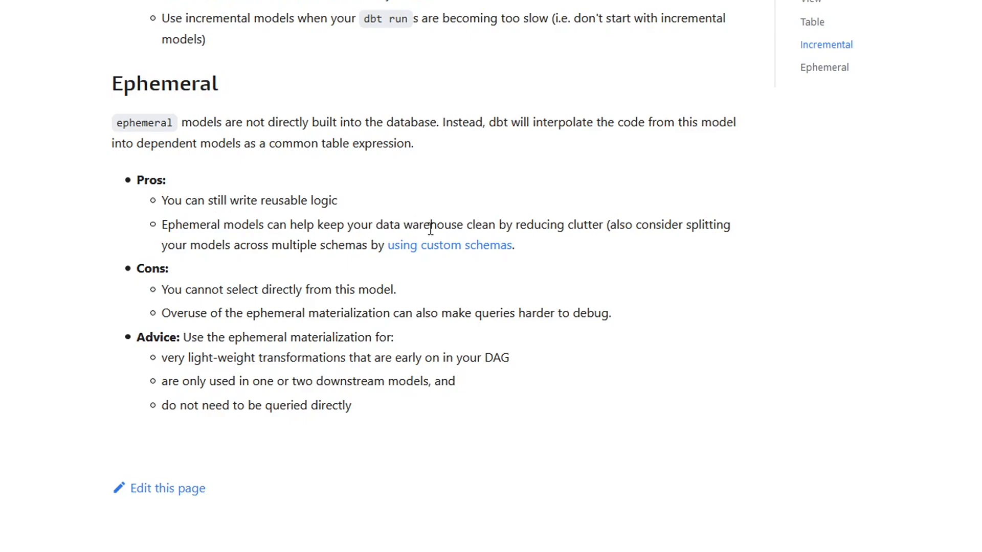
{"action": "mouse_move", "coordinate": [562, 243]}
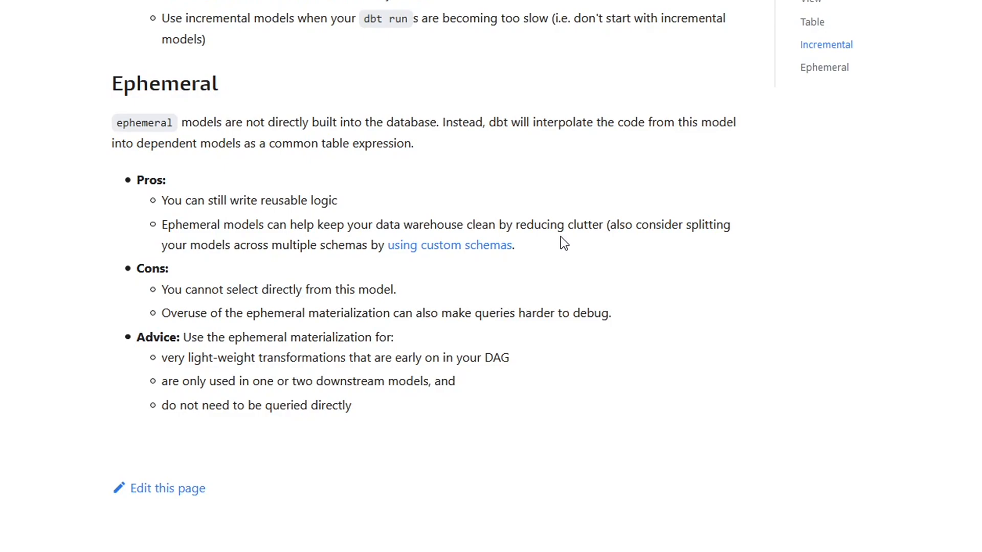
{"action": "mouse_move", "coordinate": [596, 243]}
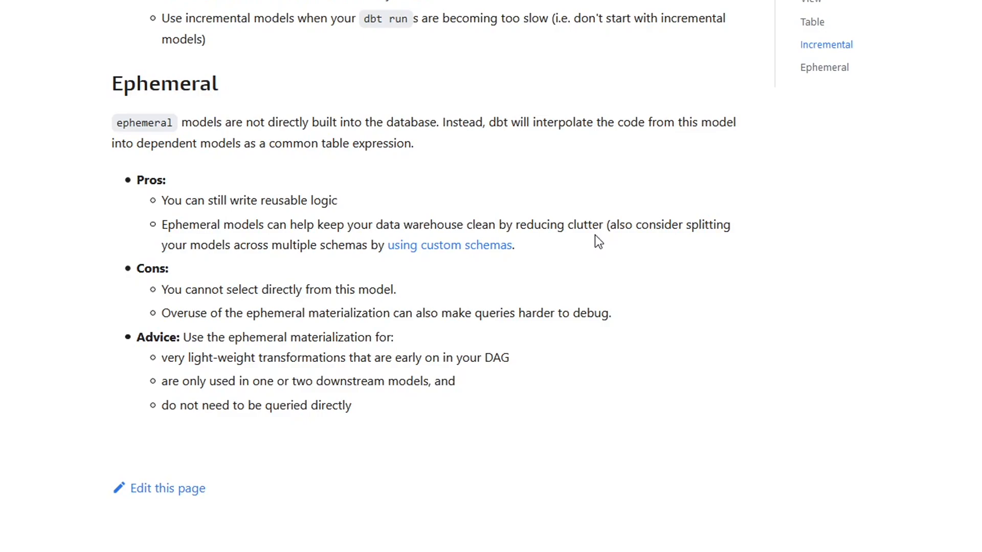
{"action": "mouse_move", "coordinate": [540, 227]}
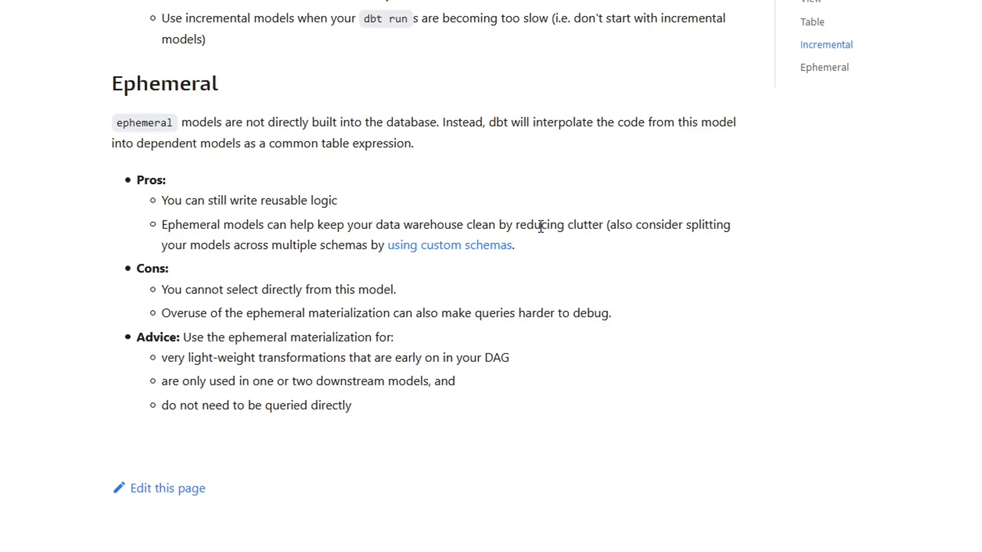
{"action": "mouse_move", "coordinate": [450, 245]}
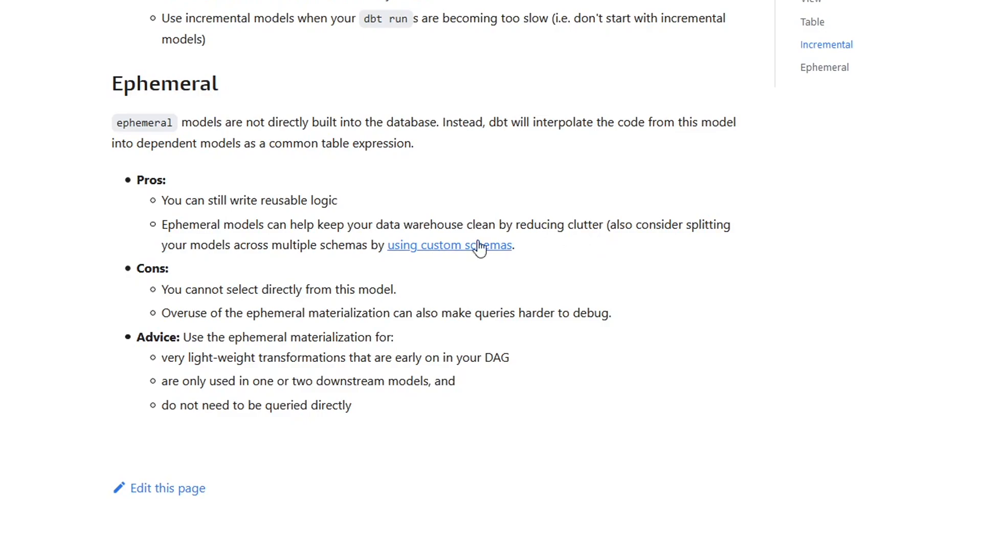
{"action": "mouse_move", "coordinate": [486, 237]}
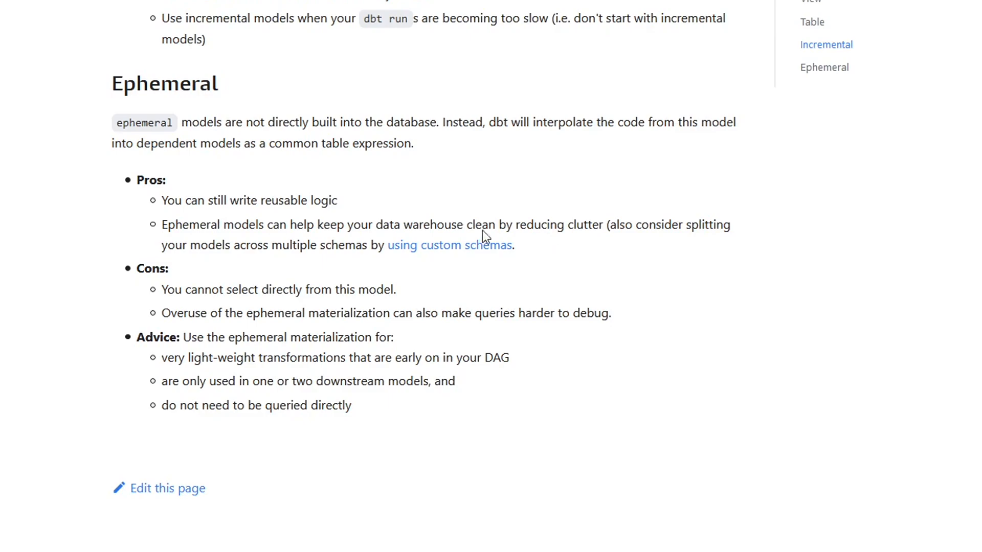
{"action": "mouse_move", "coordinate": [449, 245]}
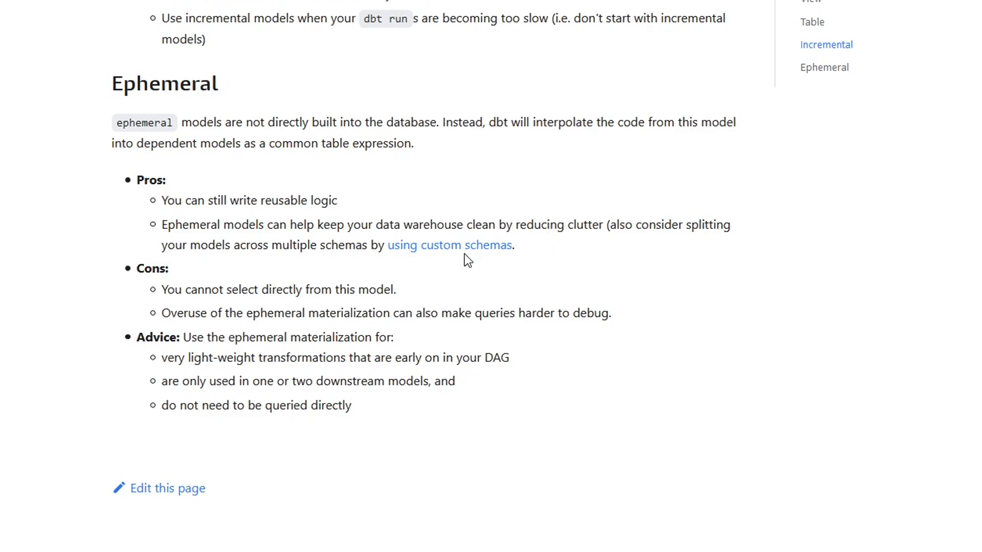
{"action": "scroll", "scroll_direction": "down", "scroll_amount": 3}
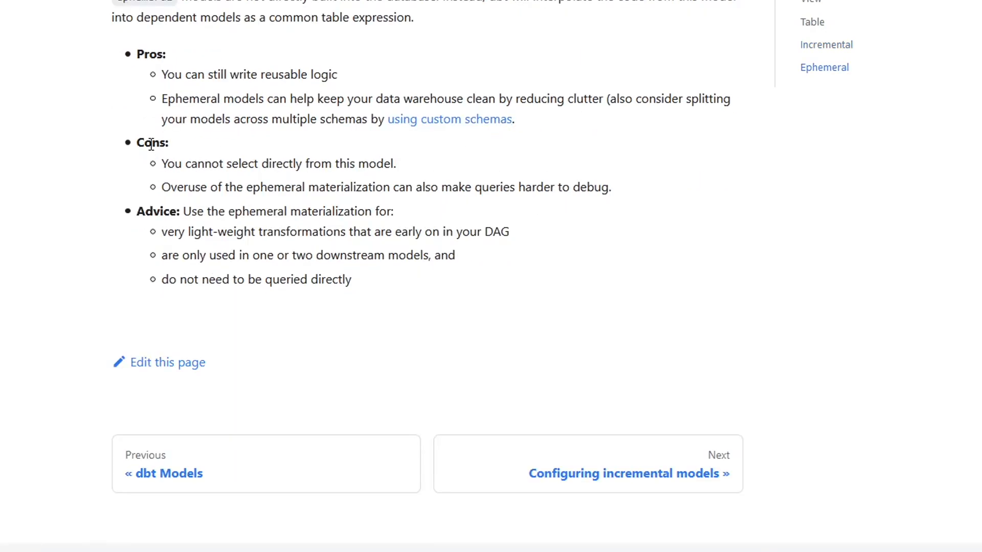
{"action": "mouse_move", "coordinate": [181, 163]}
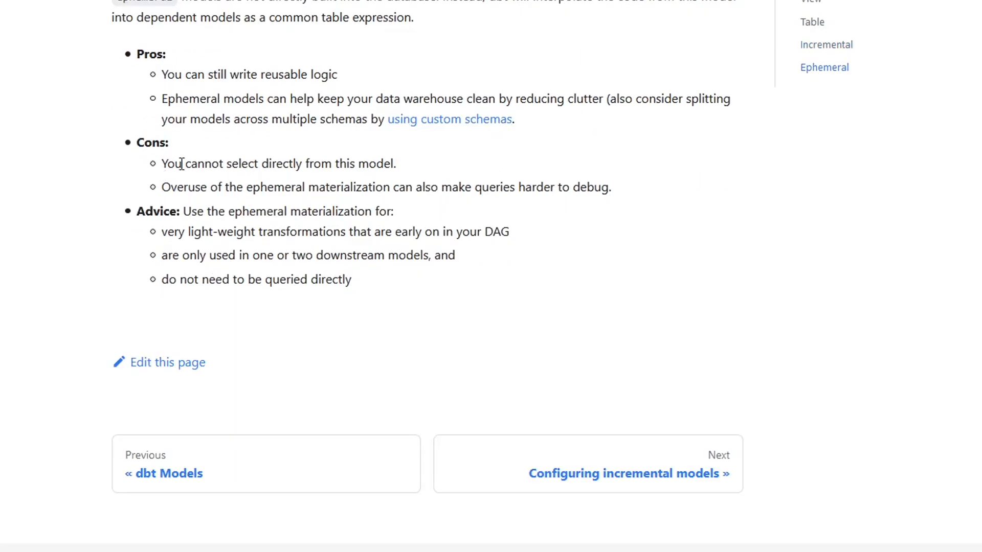
{"action": "mouse_move", "coordinate": [341, 178]}
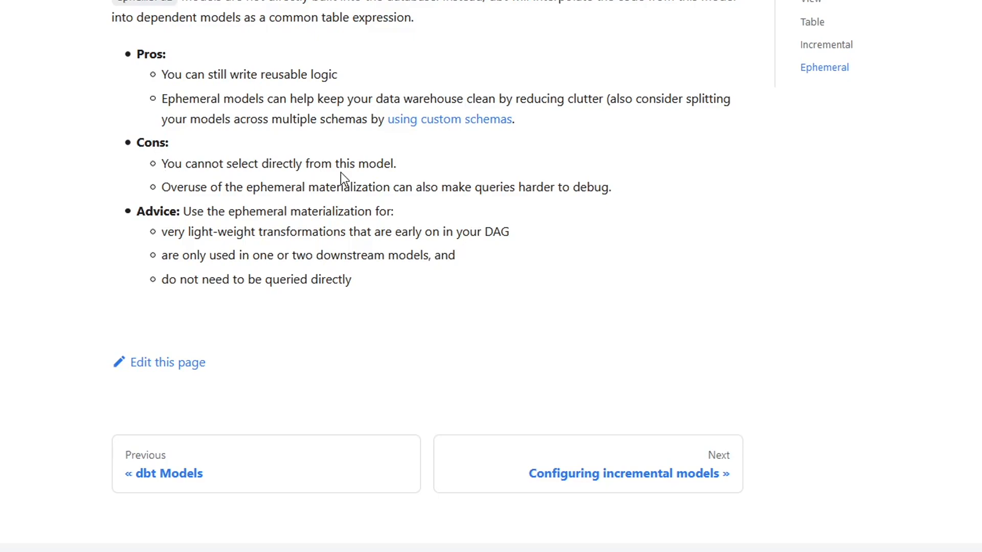
{"action": "mouse_move", "coordinate": [326, 155]}
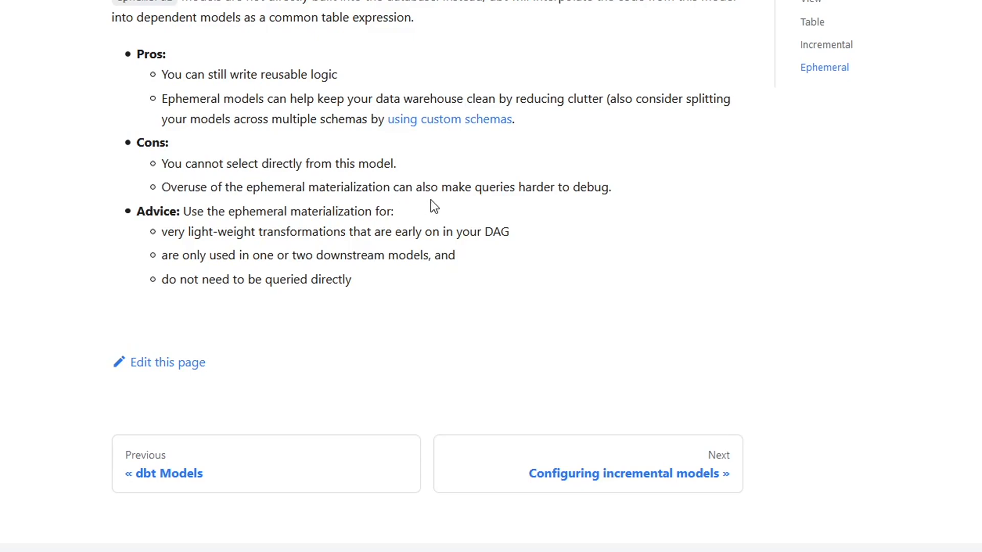
{"action": "mouse_move", "coordinate": [642, 196]}
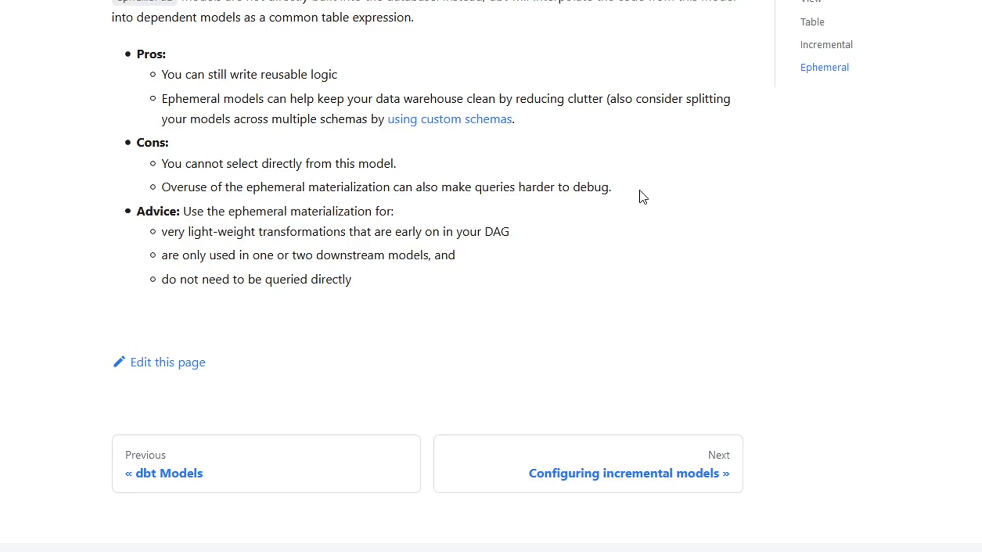
{"action": "mouse_move", "coordinate": [259, 238]}
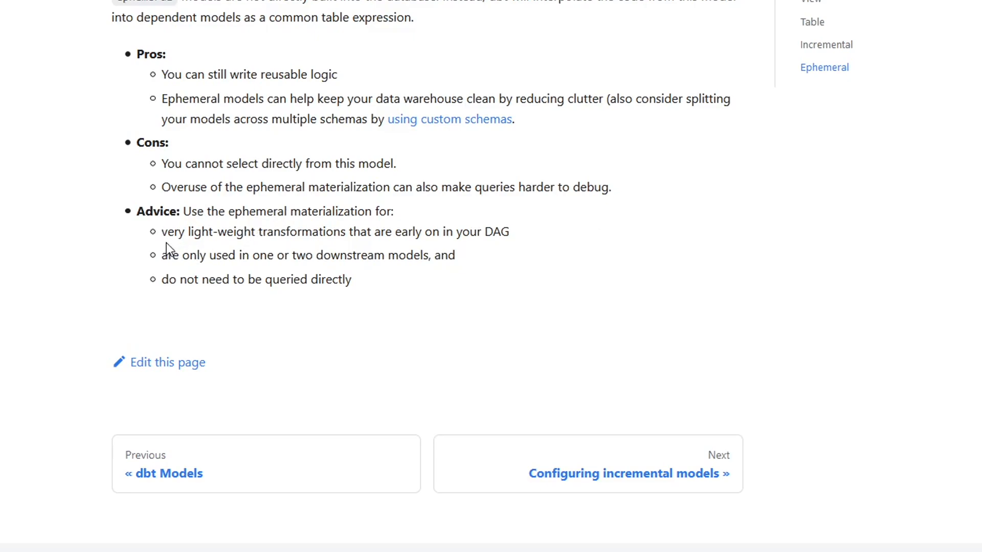
{"action": "mouse_move", "coordinate": [391, 237]}
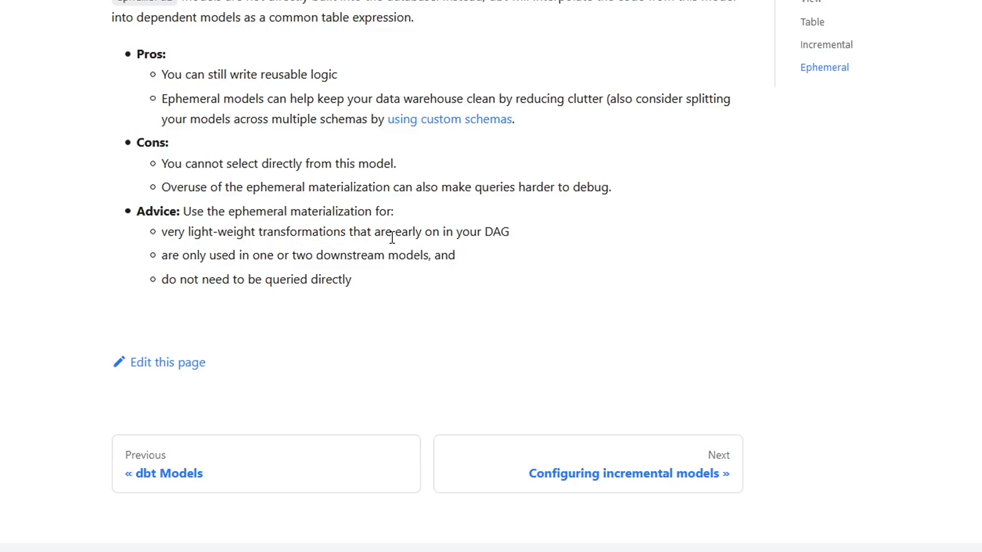
{"action": "mouse_move", "coordinate": [332, 257]}
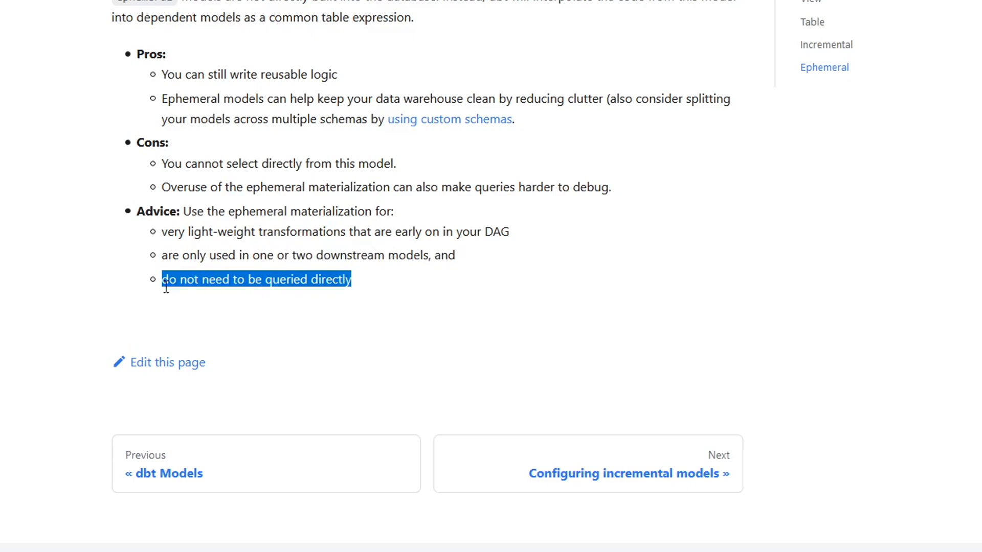
{"action": "left_click", "coordinate": [384, 287]}
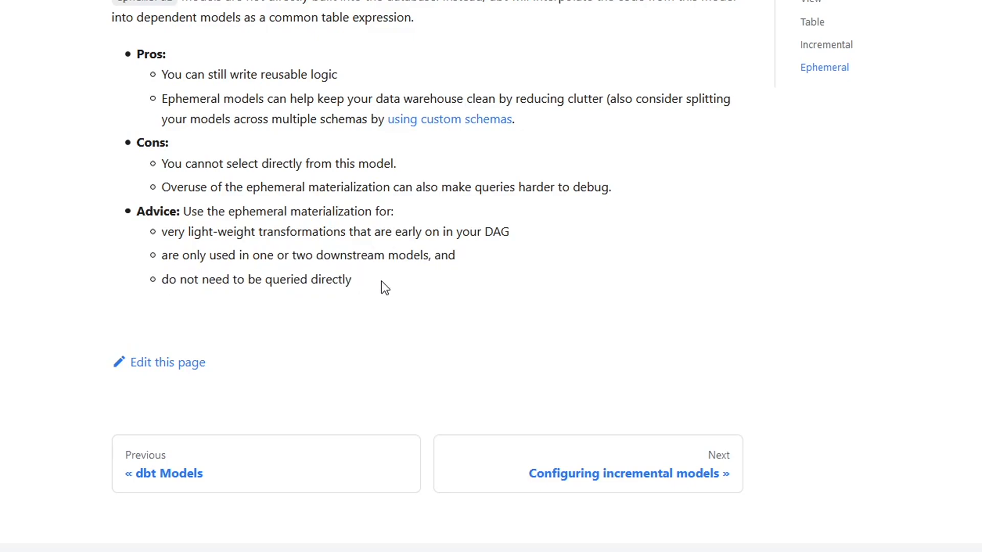